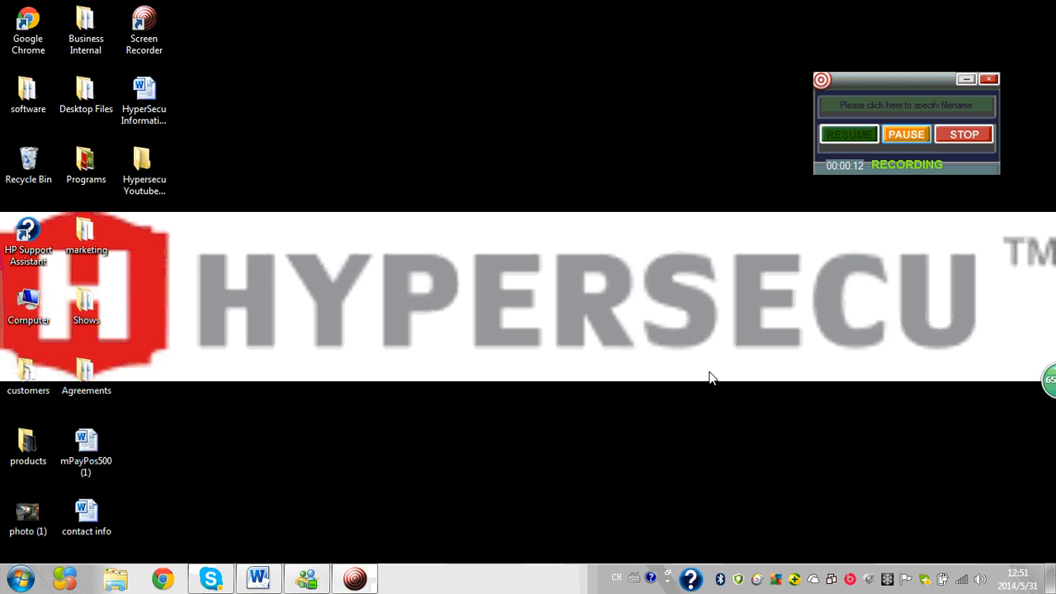
pyautogui.moveTo(511, 421)
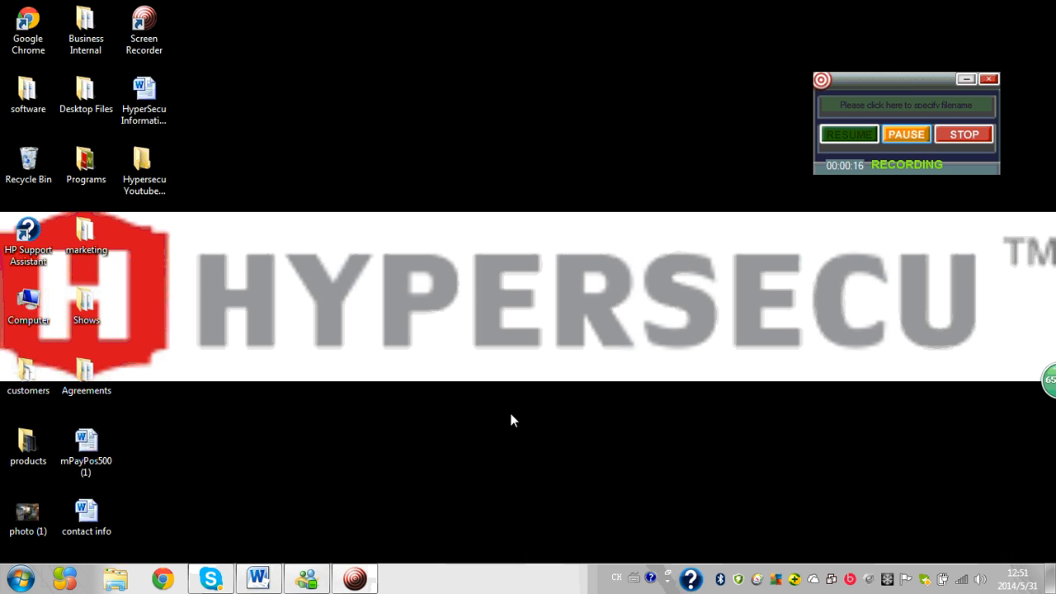
pyautogui.moveTo(164, 578)
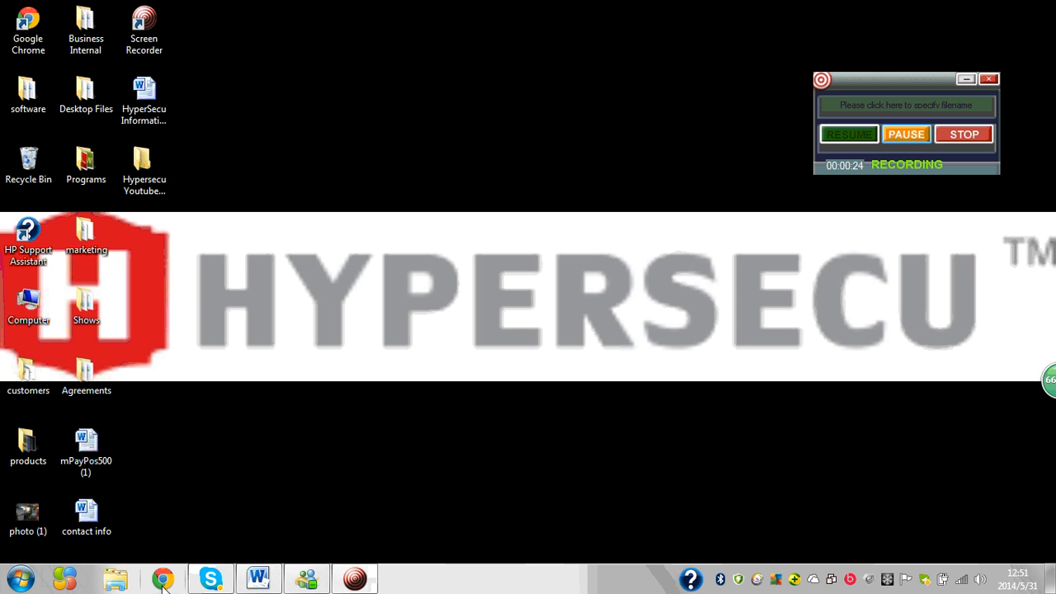
# - Browse the HyperSecu online store page in the web browser
pyautogui.click(162, 577)
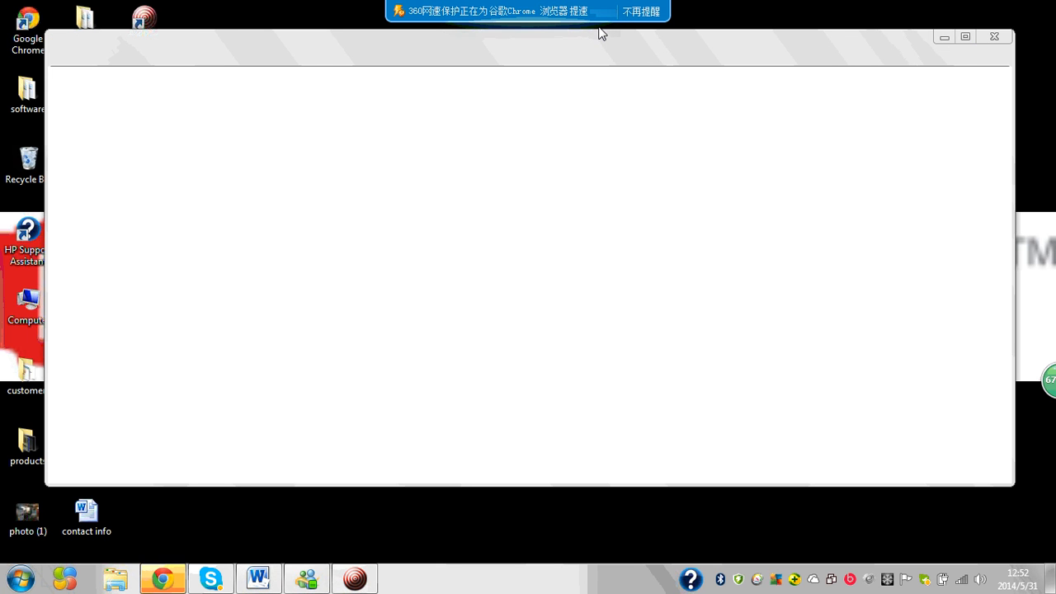
pyautogui.click(641, 10)
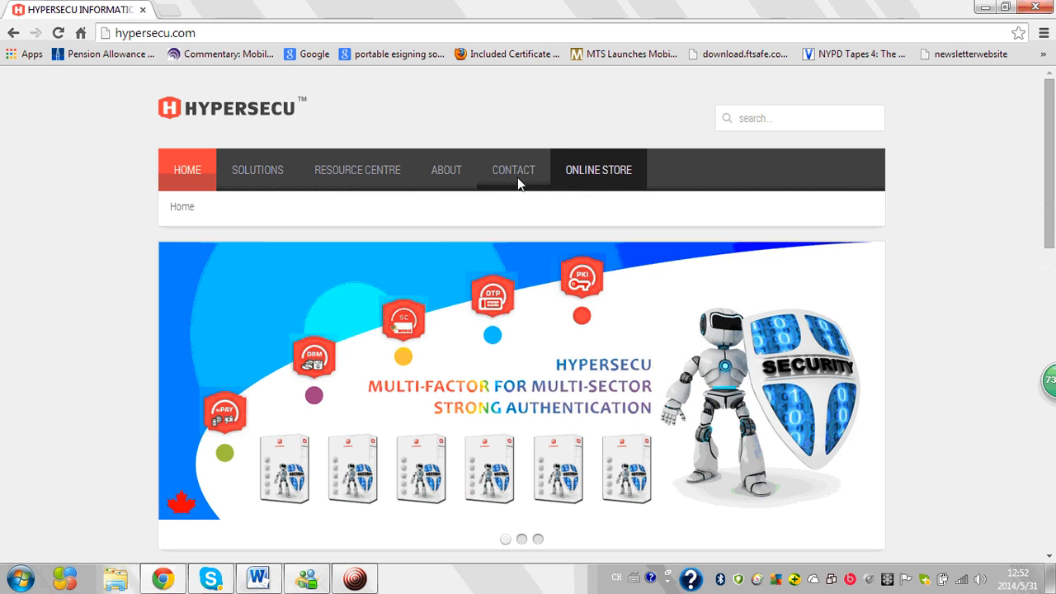
pyautogui.click(598, 170)
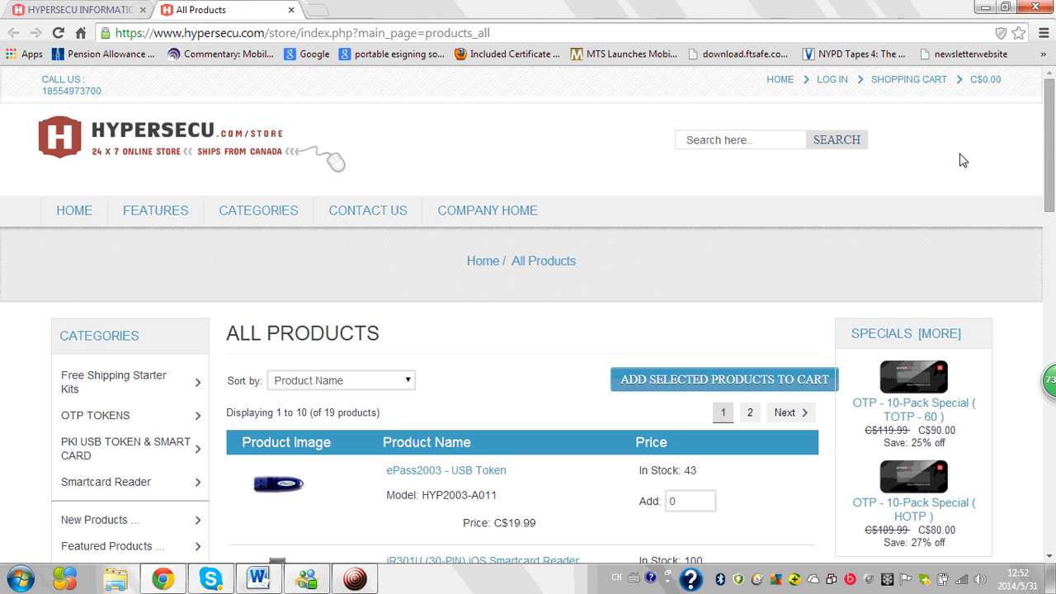
pyautogui.scroll(-3)
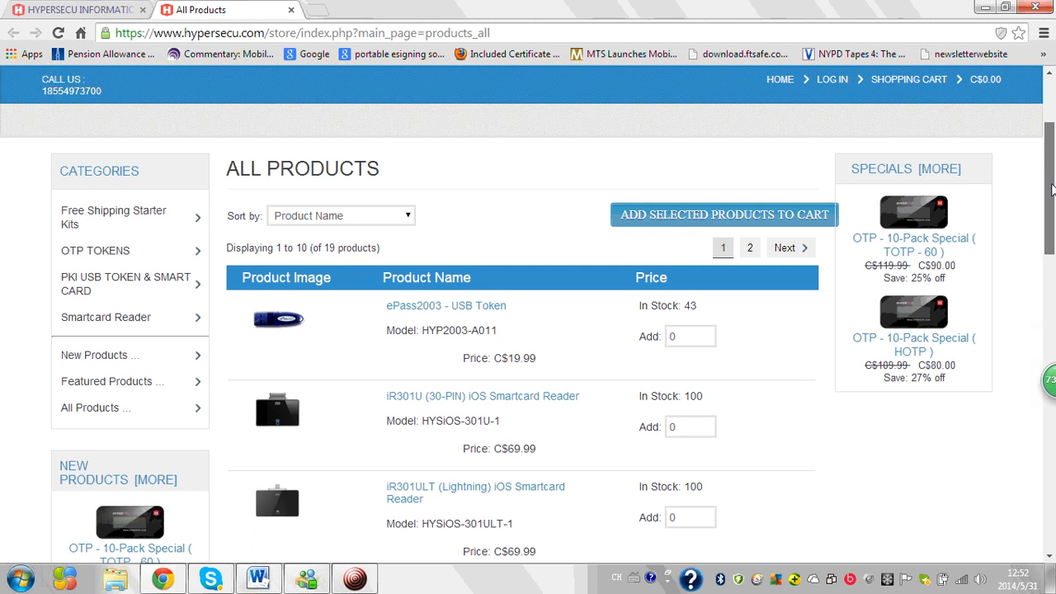
pyautogui.scroll(-3)
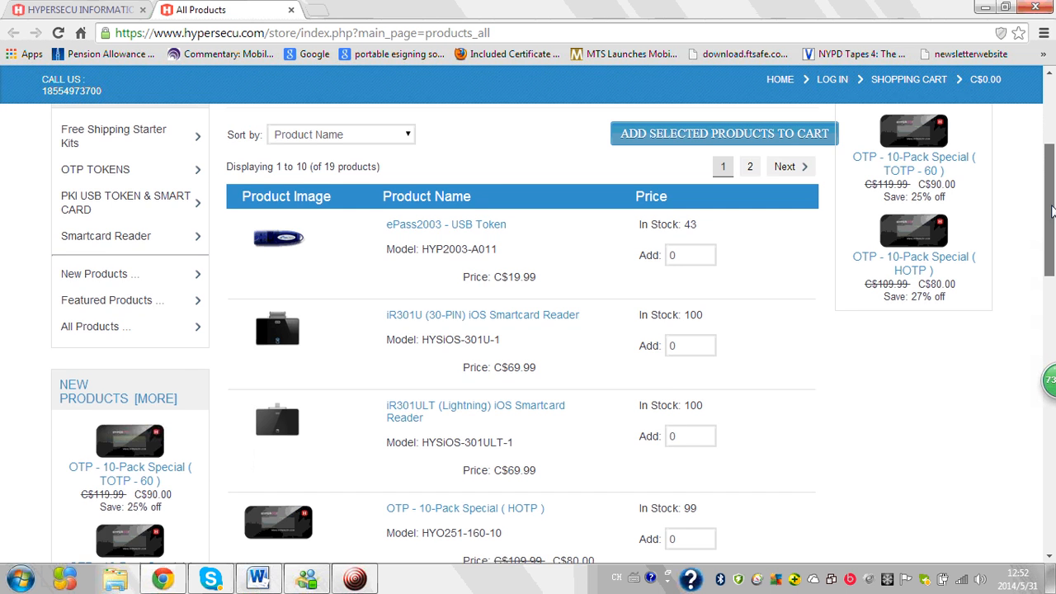
pyautogui.scroll(-3)
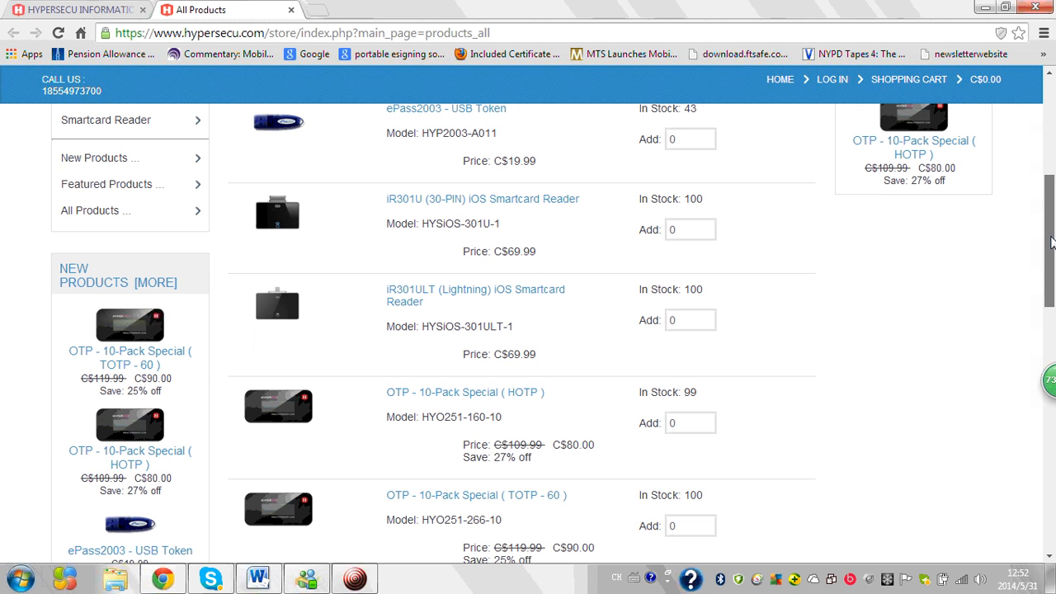
pyautogui.scroll(-3)
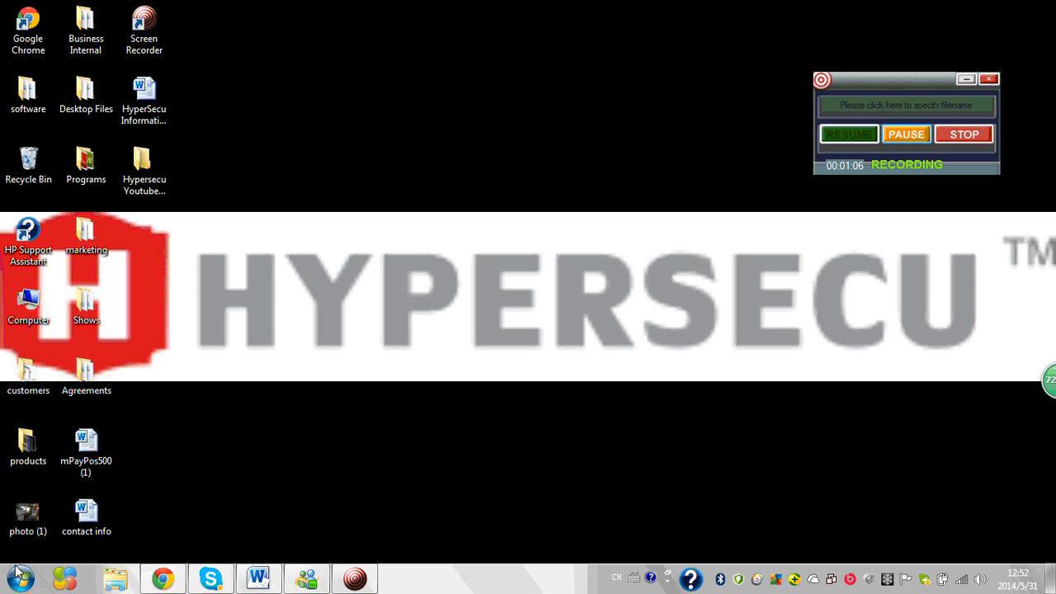
# - Open the EnterSafe folder in the Start menu's All Programs list
pyautogui.click(20, 578)
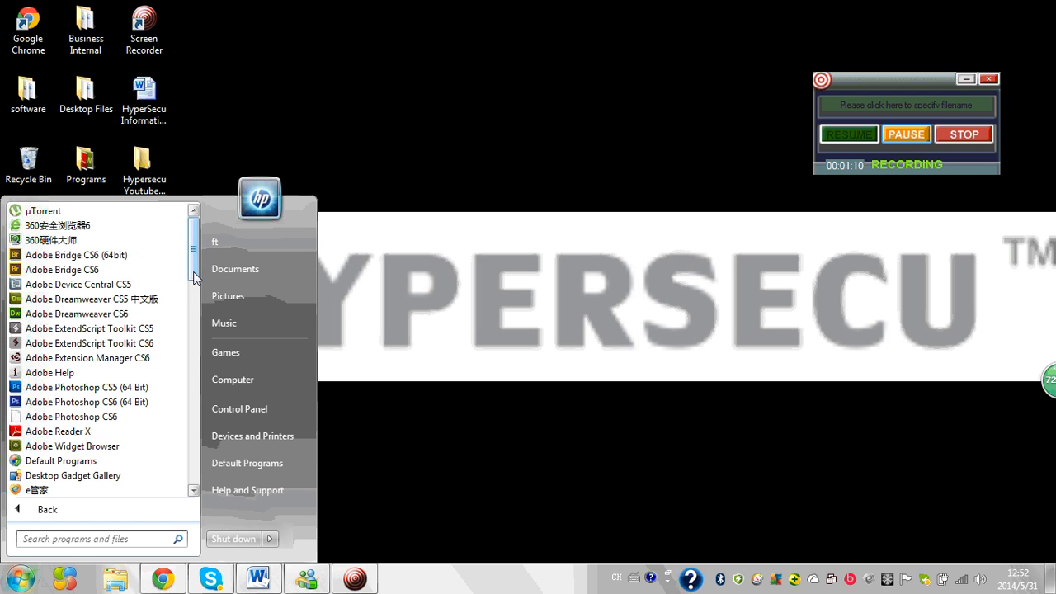
pyautogui.scroll(-3)
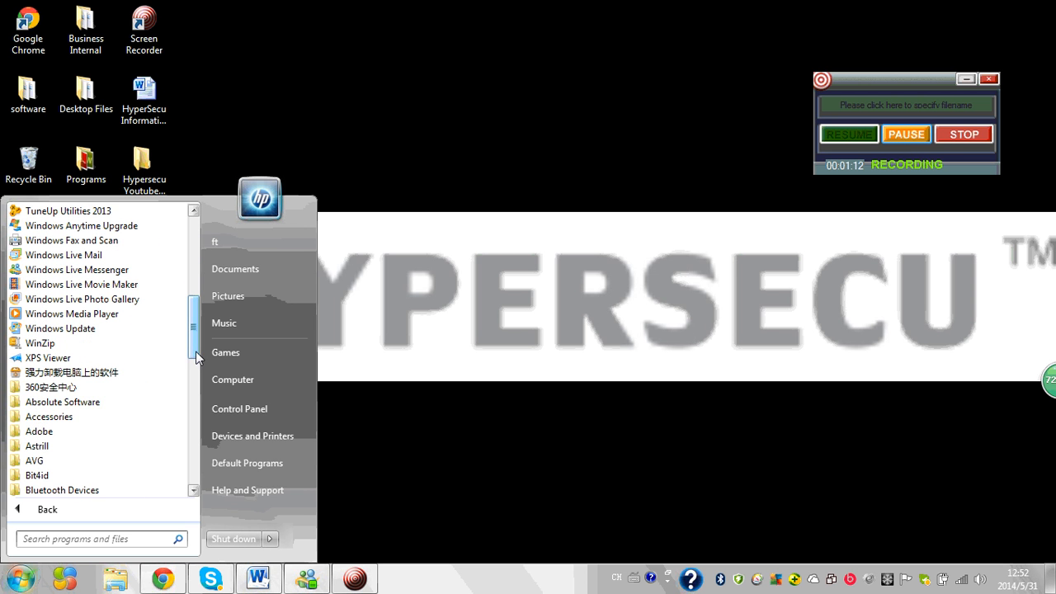
pyautogui.scroll(-3)
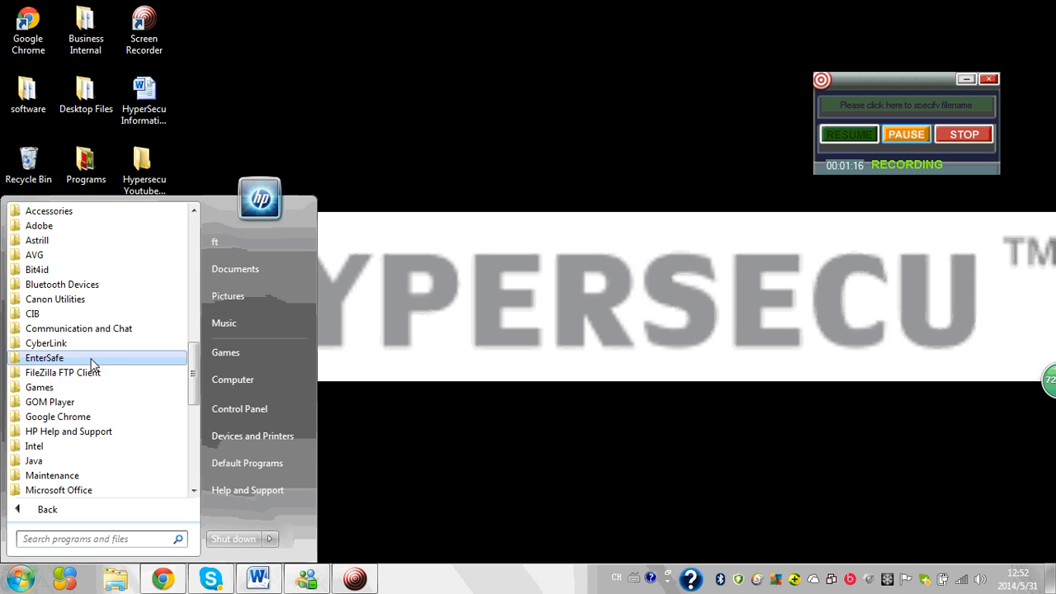
pyautogui.click(44, 357)
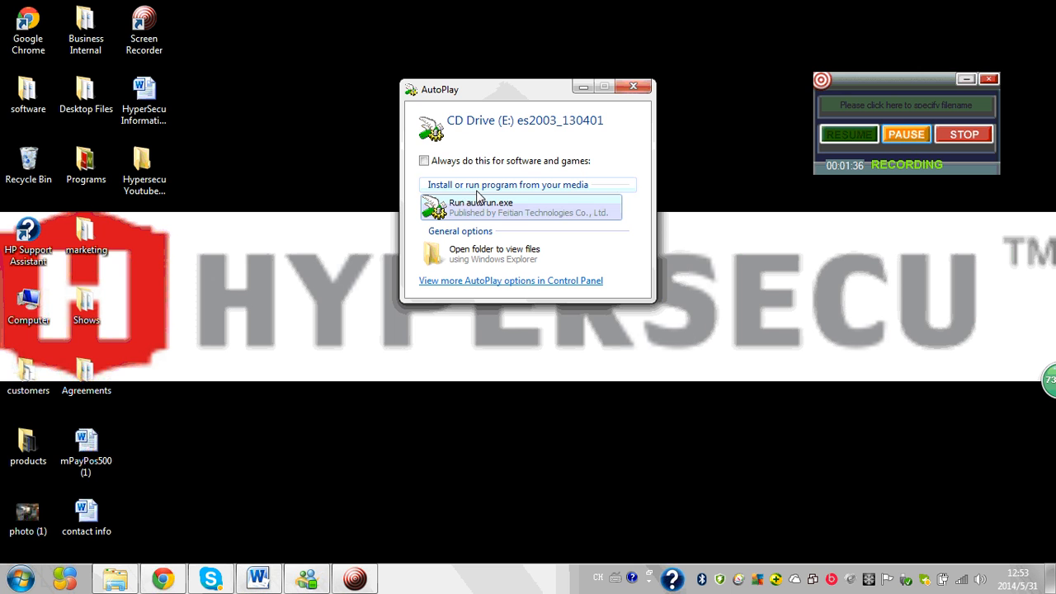
pyautogui.moveTo(486, 208)
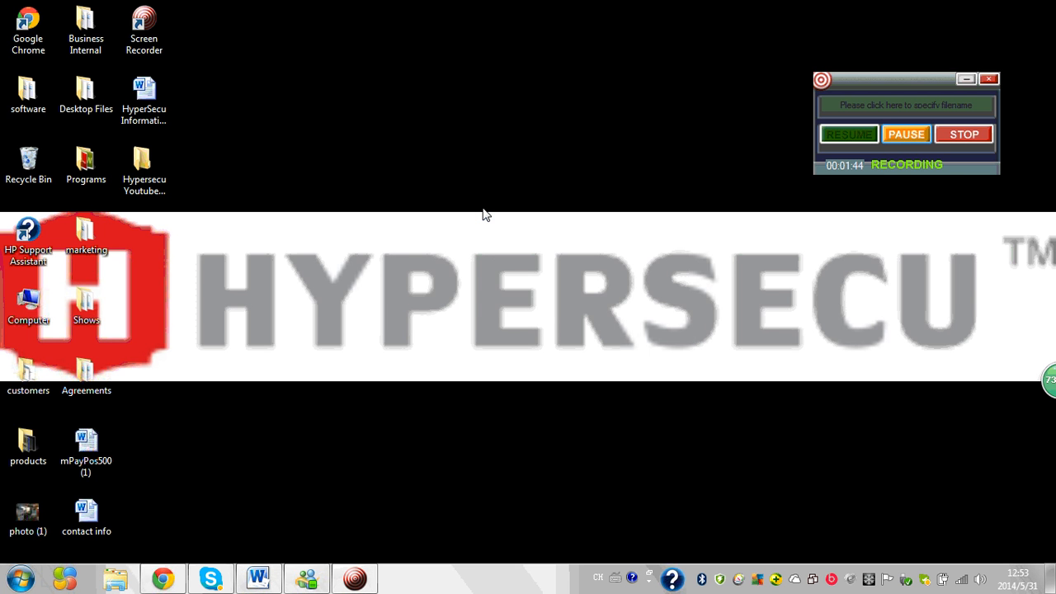
# - Allow autorun.exe from the ES2003 CD drive to run, bringing up the language prompt
pyautogui.click(403, 578)
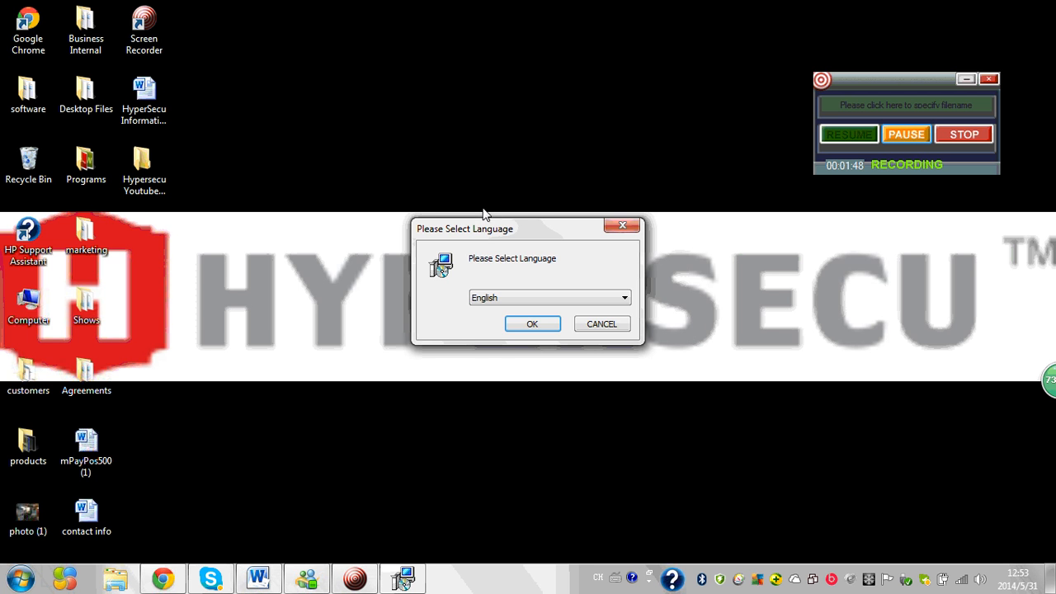
# - Keep English as the installer language and confirm to reach the setup welcome page
pyautogui.click(624, 297)
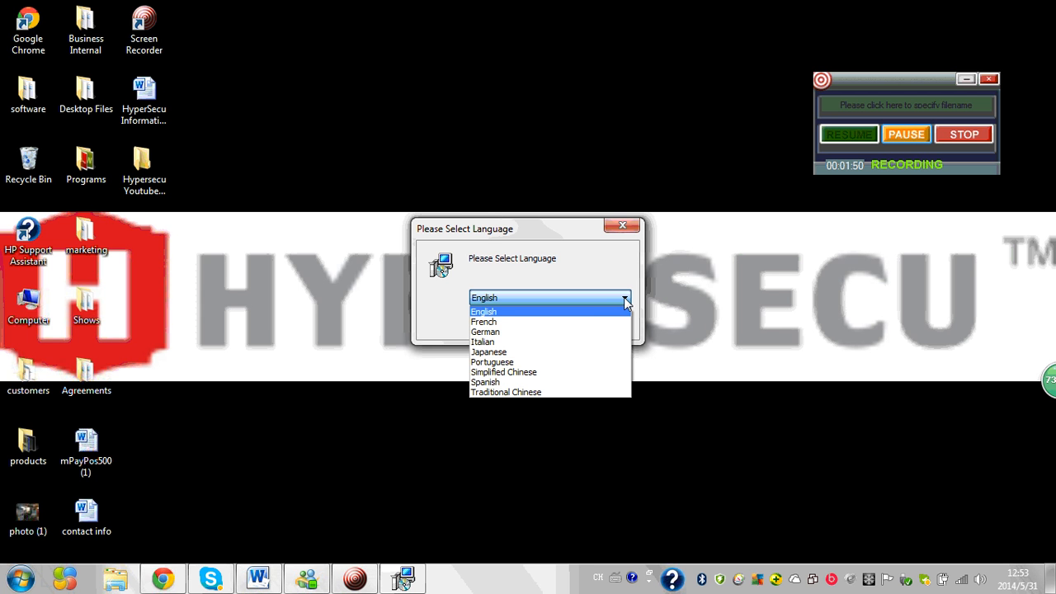
pyautogui.moveTo(617, 314)
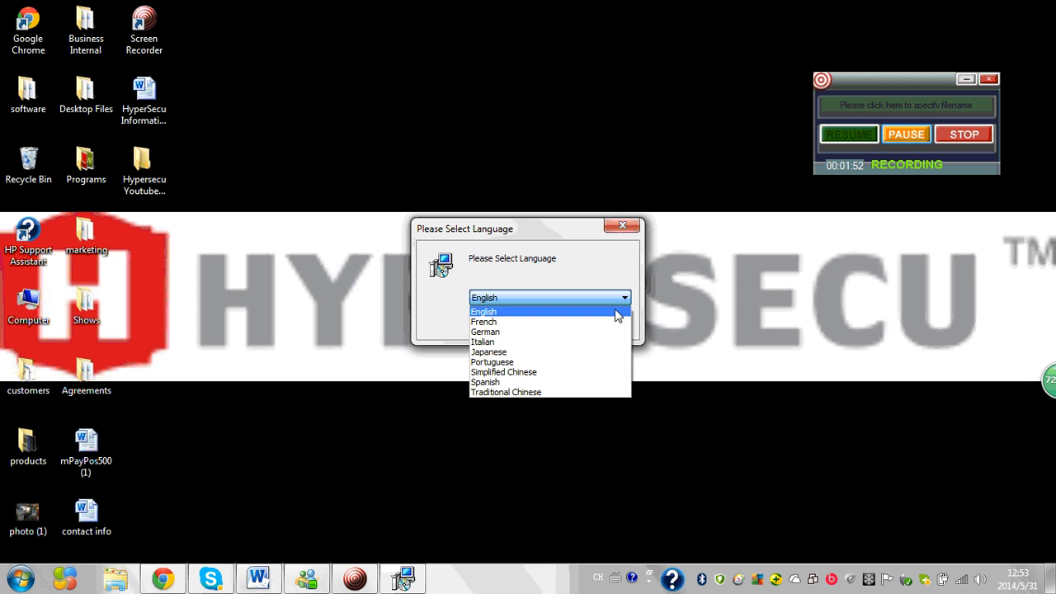
pyautogui.click(486, 311)
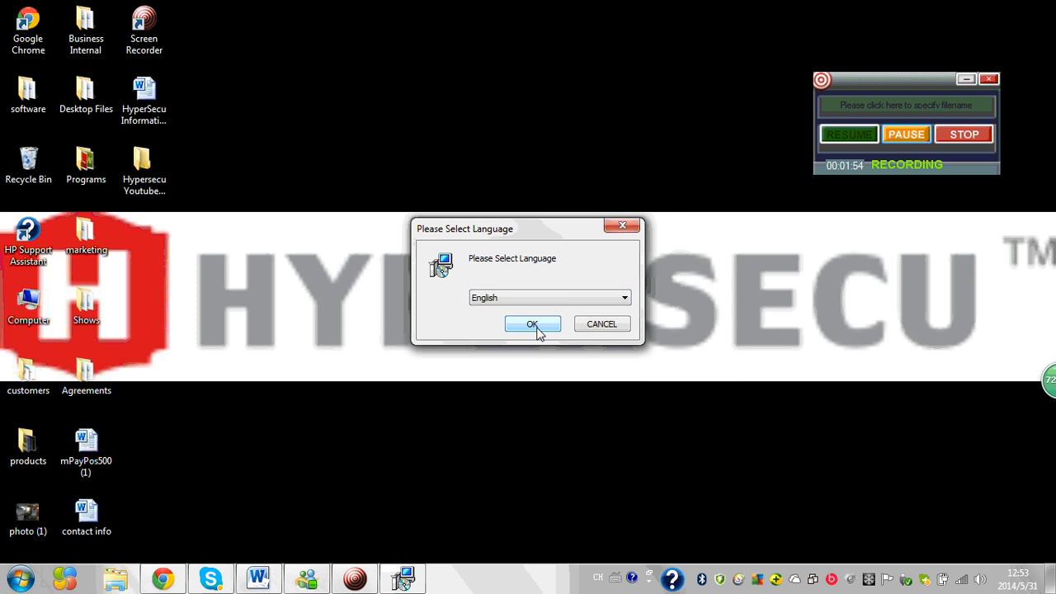
pyautogui.click(532, 323)
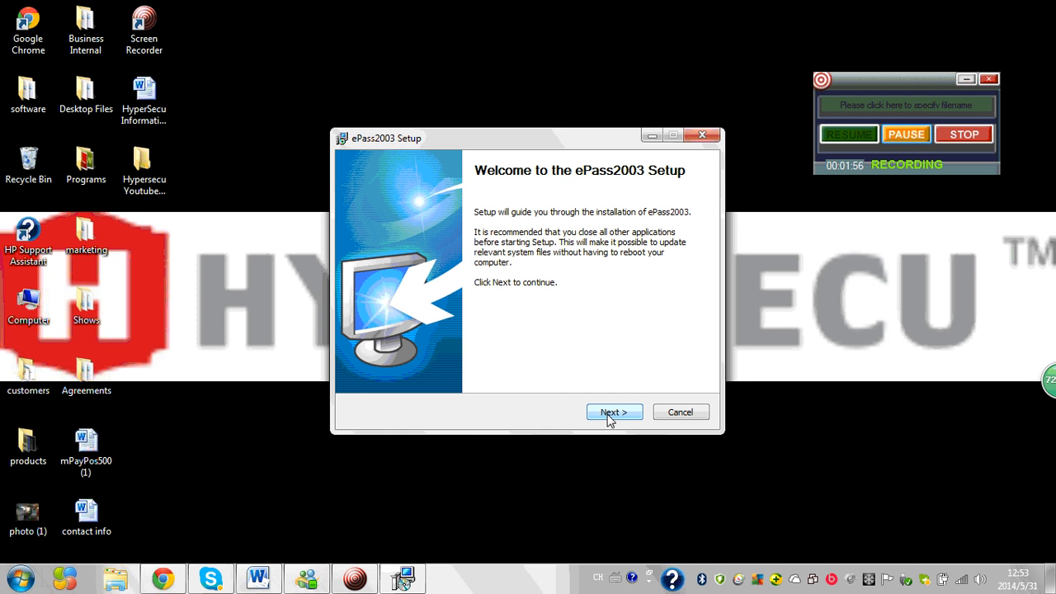
# - Install ePass2003 to the default folder with Private CSP, then finish the wizard
pyautogui.click(614, 412)
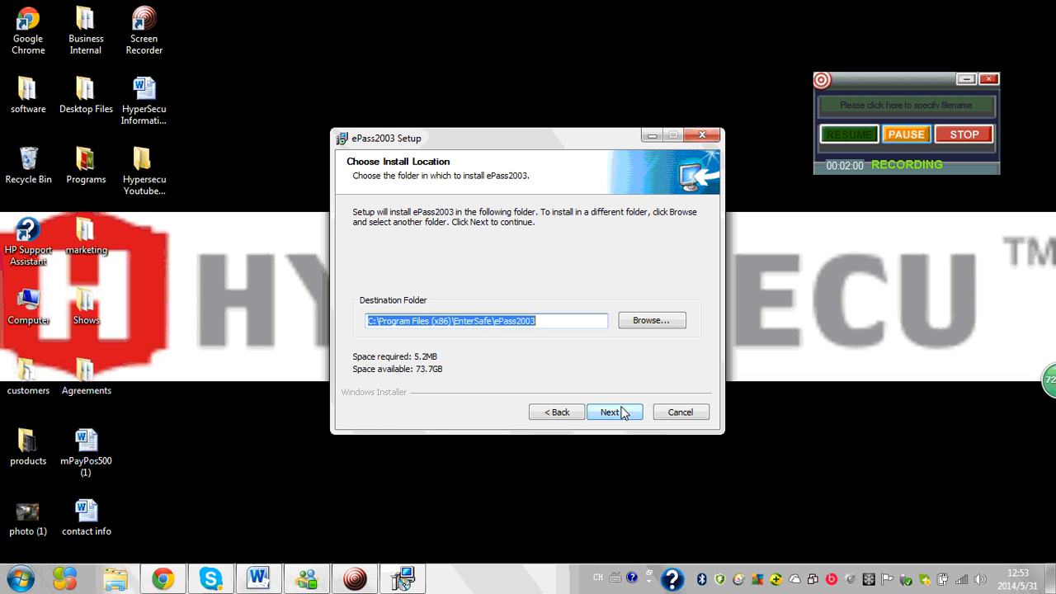
pyautogui.click(614, 412)
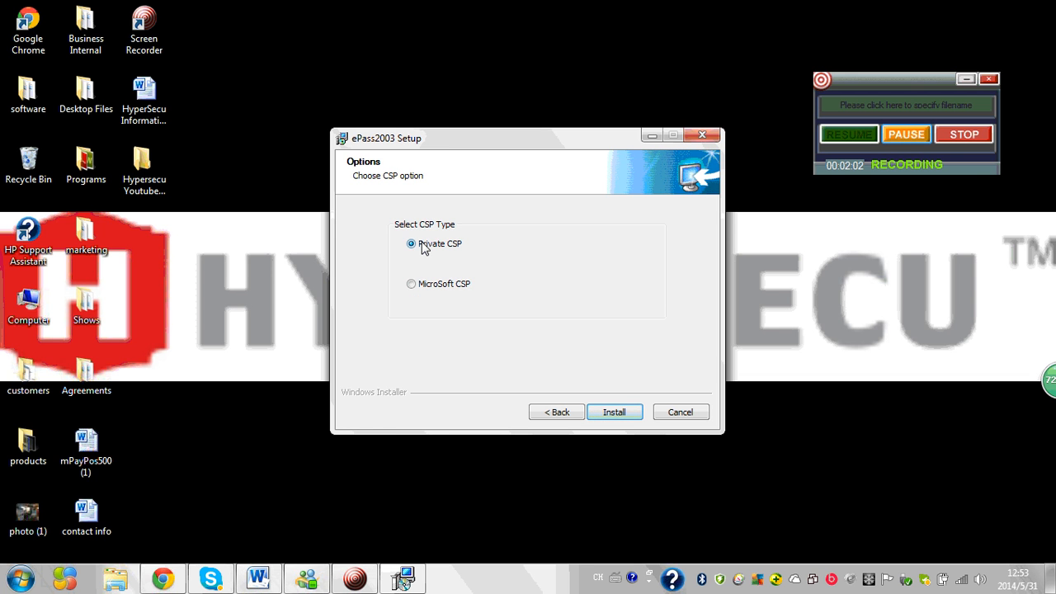
pyautogui.click(614, 412)
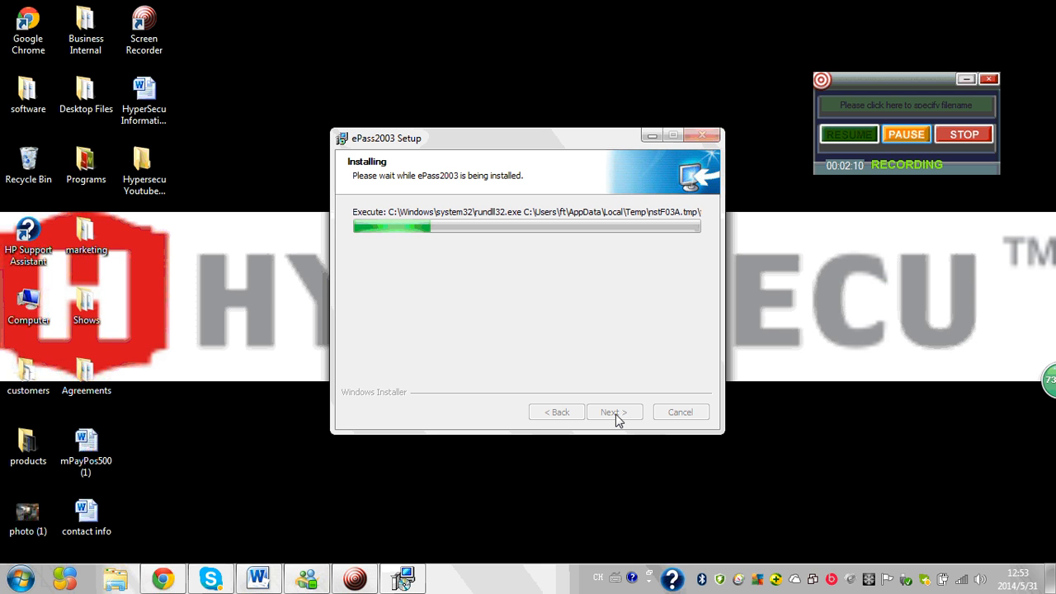
pyautogui.moveTo(607, 389)
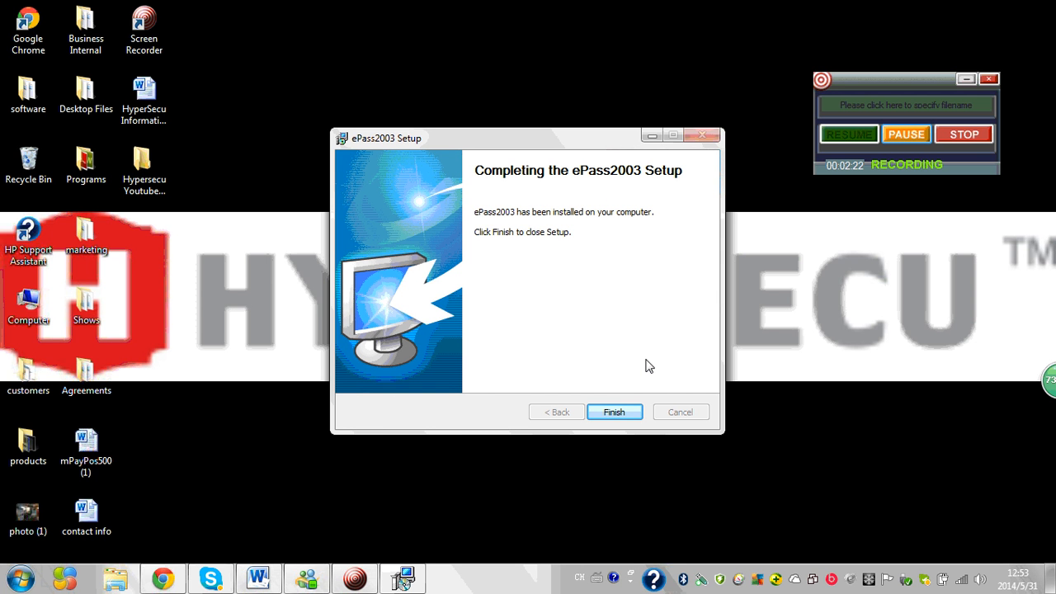
pyautogui.moveTo(630, 362)
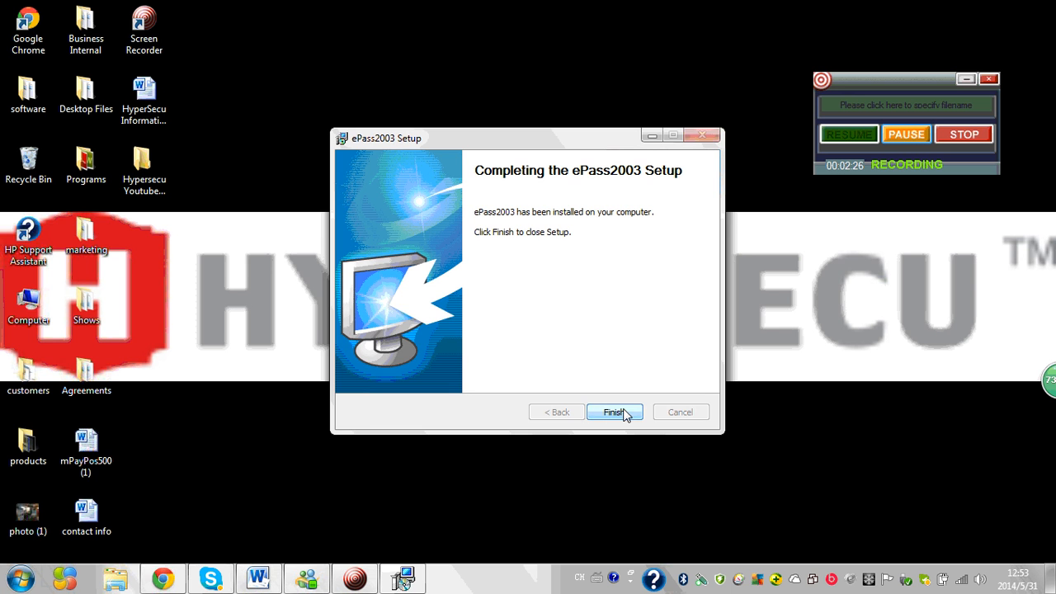
pyautogui.click(614, 413)
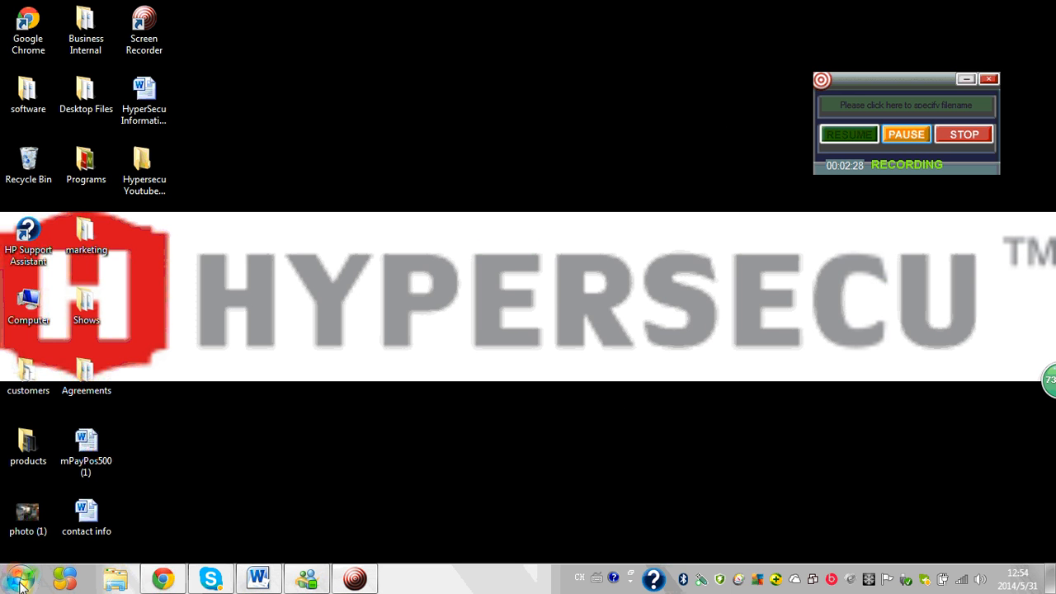
# - Locate ePass2003 Token Manager under EnterSafe > ePass2003 and dismiss the CD drive AutoPlay
pyautogui.click(20, 578)
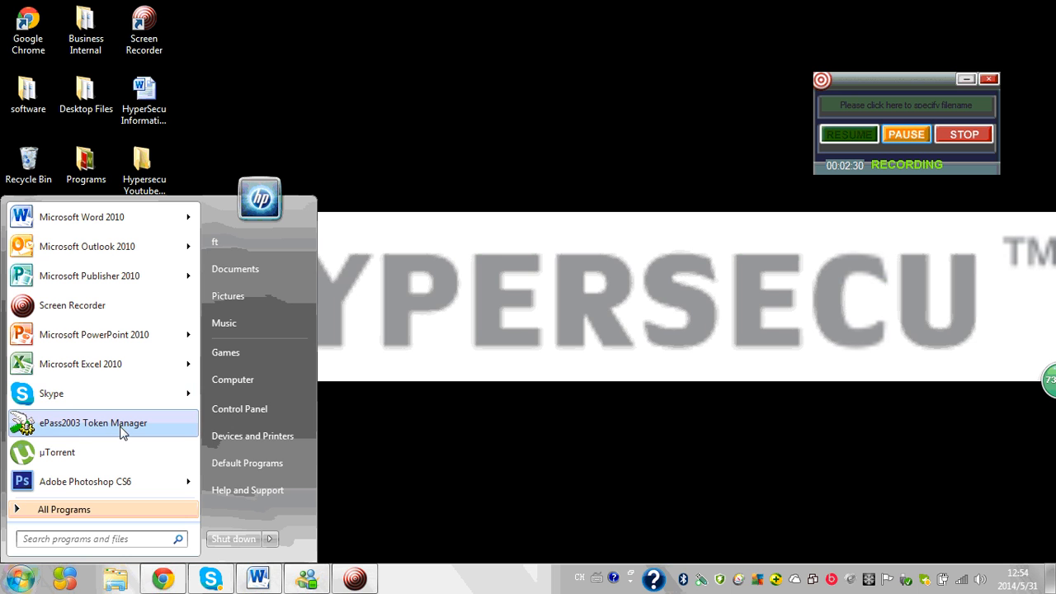
pyautogui.moveTo(95, 436)
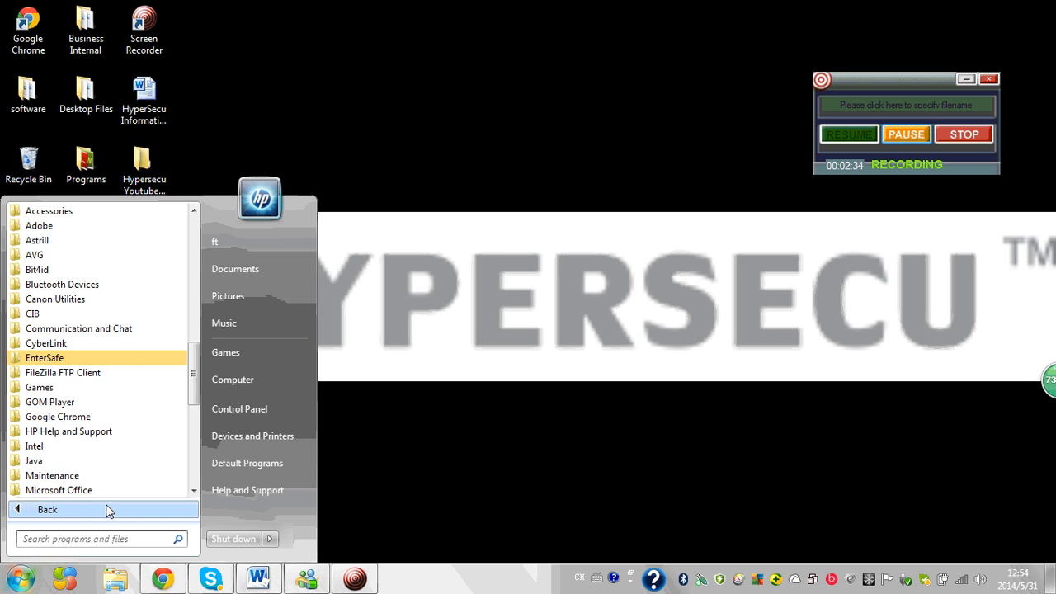
pyautogui.click(45, 357)
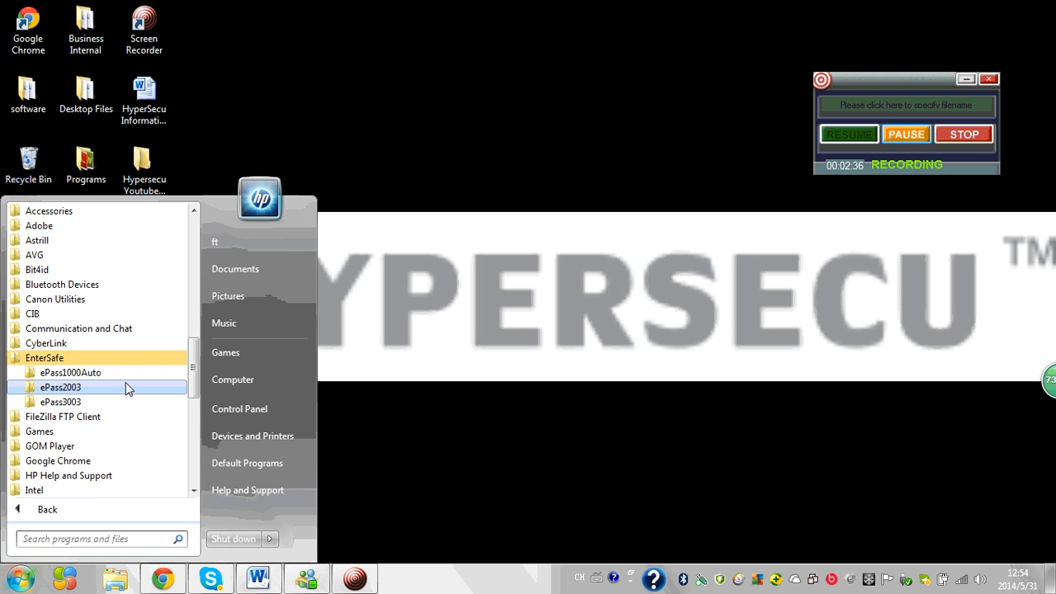
pyautogui.click(59, 386)
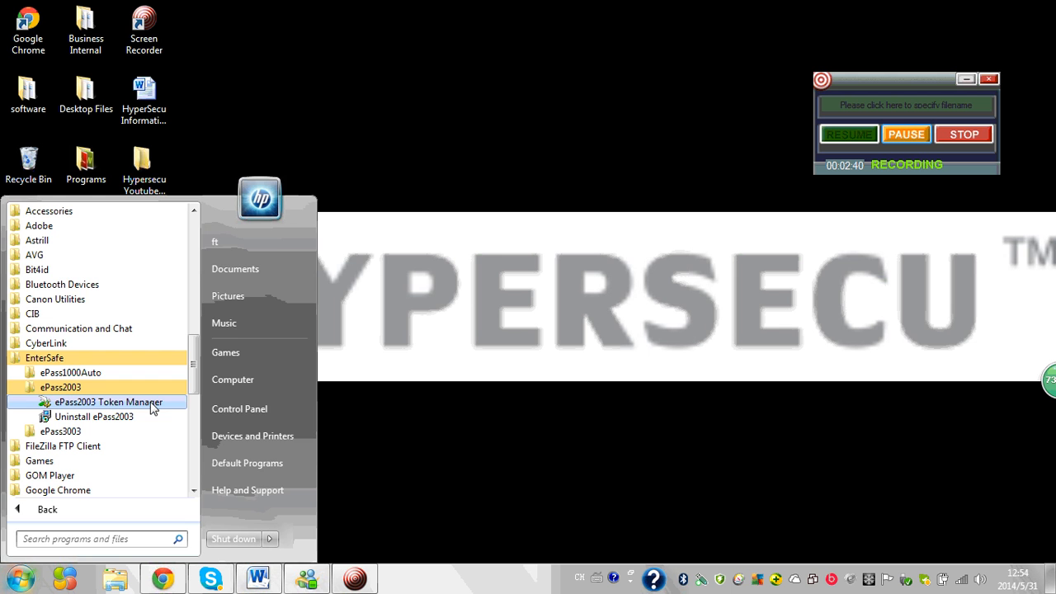
pyautogui.moveTo(470, 403)
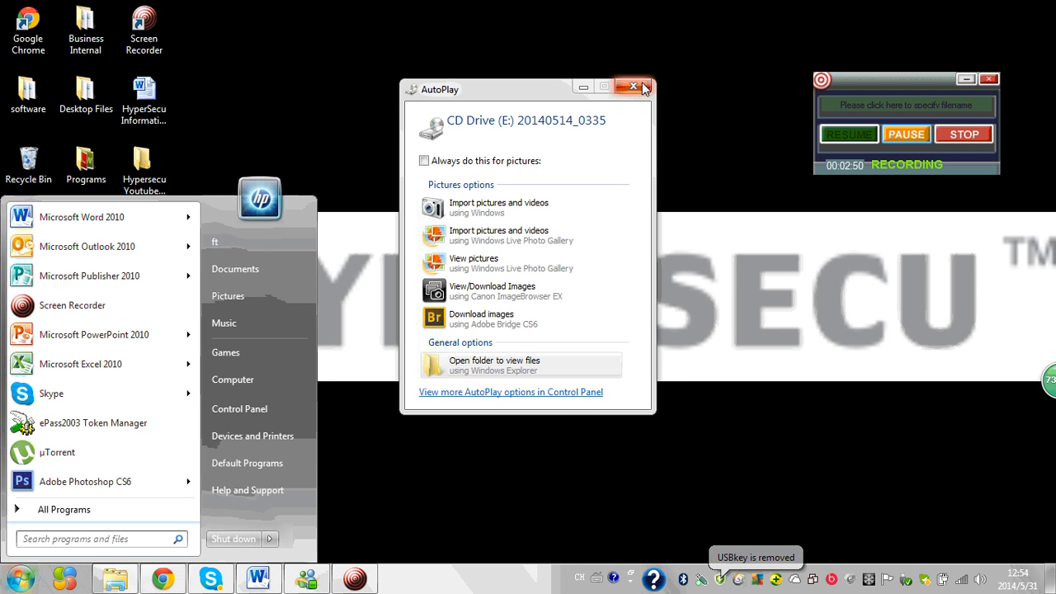
pyautogui.click(634, 86)
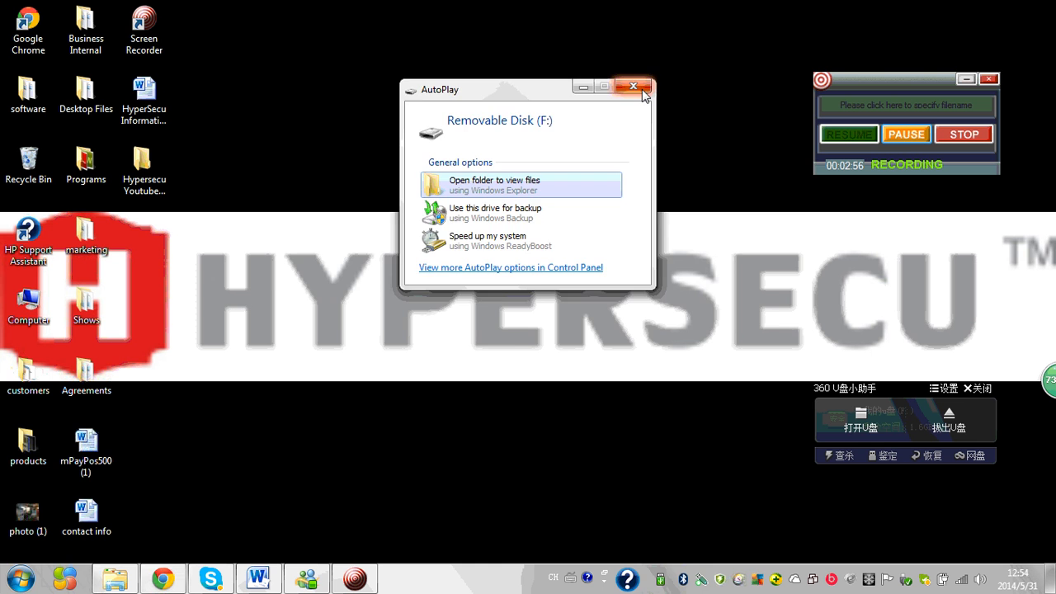
# - Dismiss the Removable Disk AutoPlay, select token Greg and log in with the user PIN
pyautogui.click(634, 85)
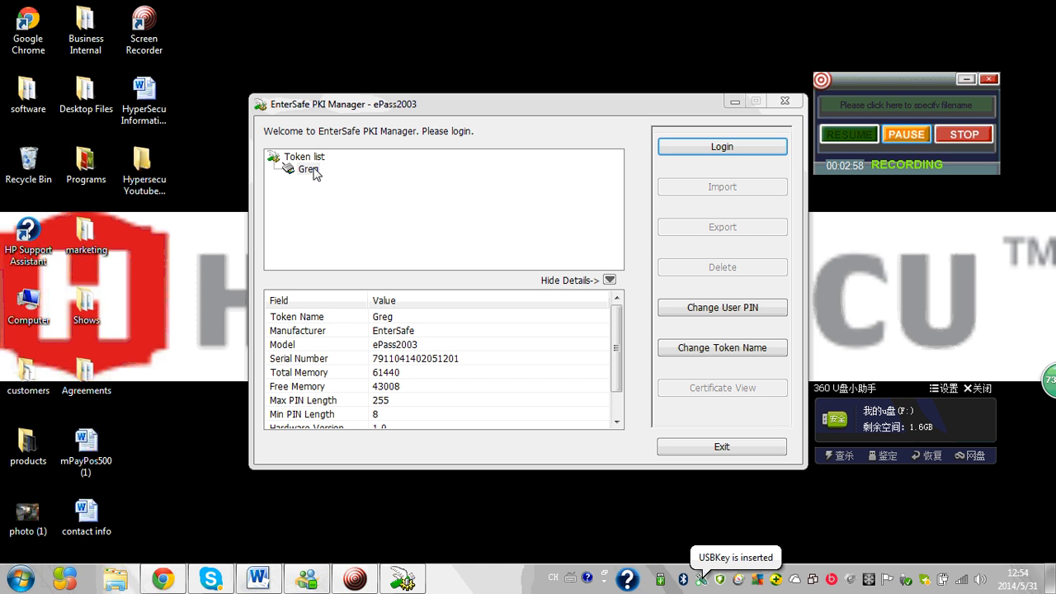
pyautogui.click(309, 168)
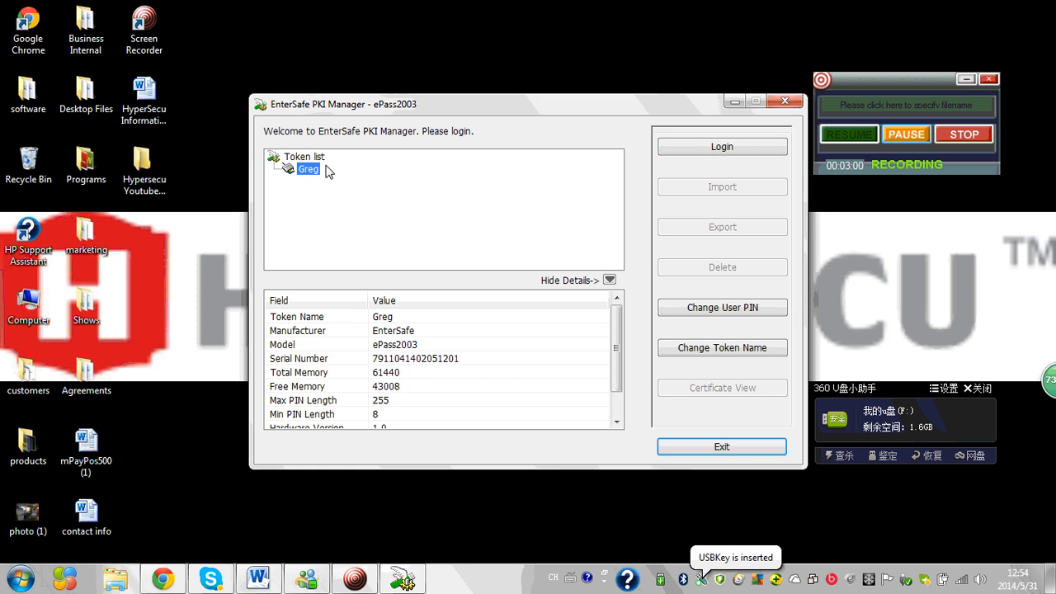
pyautogui.click(721, 145)
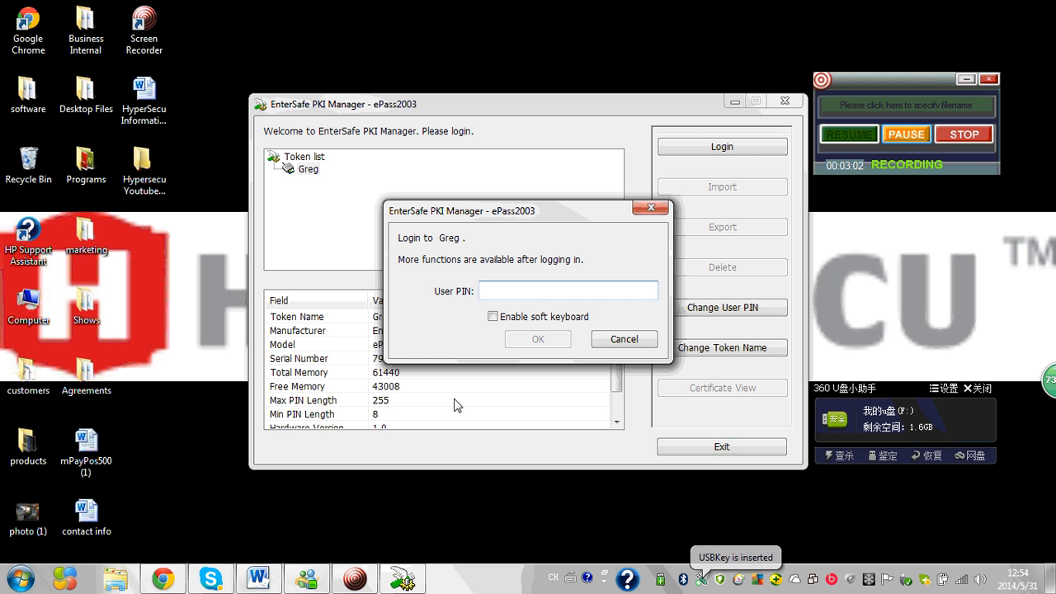
pyautogui.write('•••••')
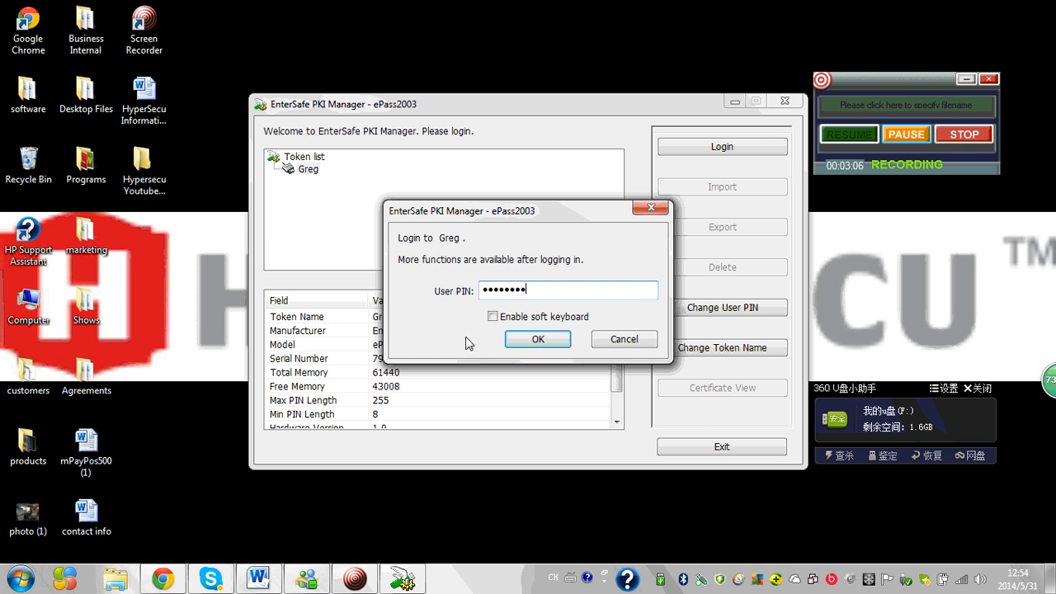
pyautogui.click(538, 340)
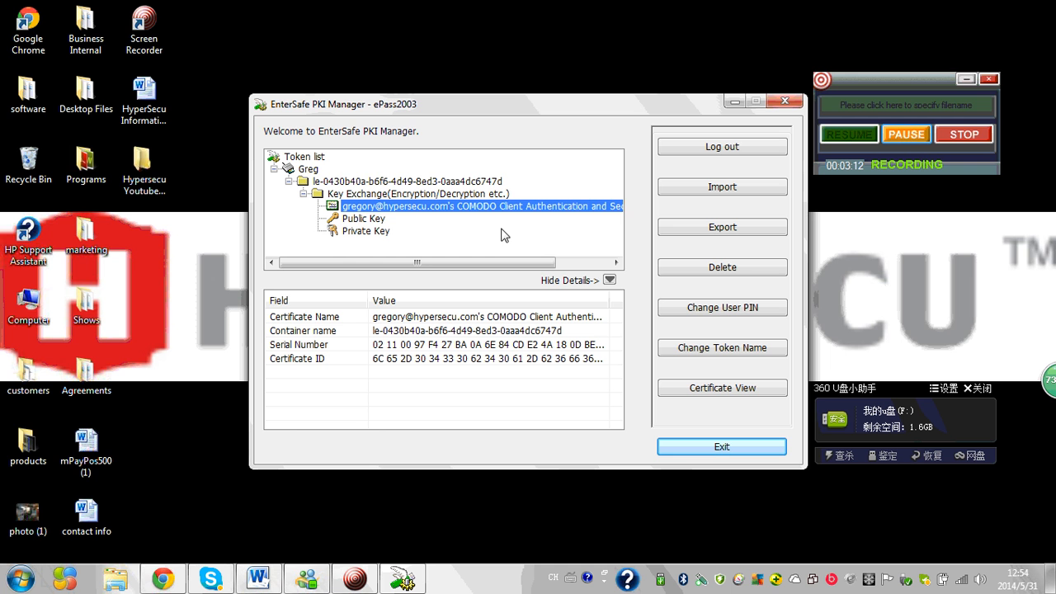
pyautogui.moveTo(479, 215)
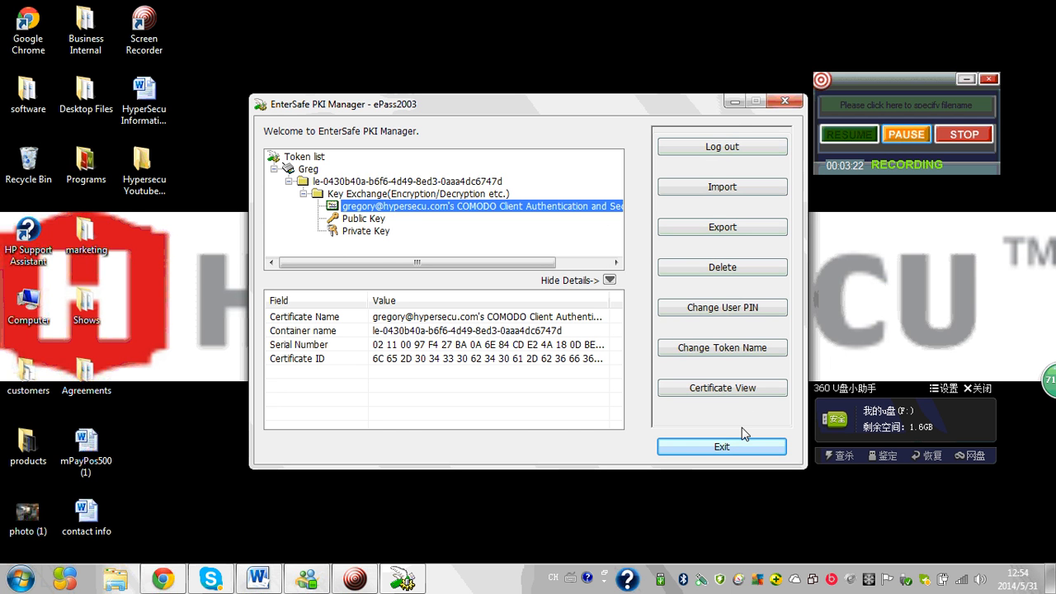
pyautogui.moveTo(717, 156)
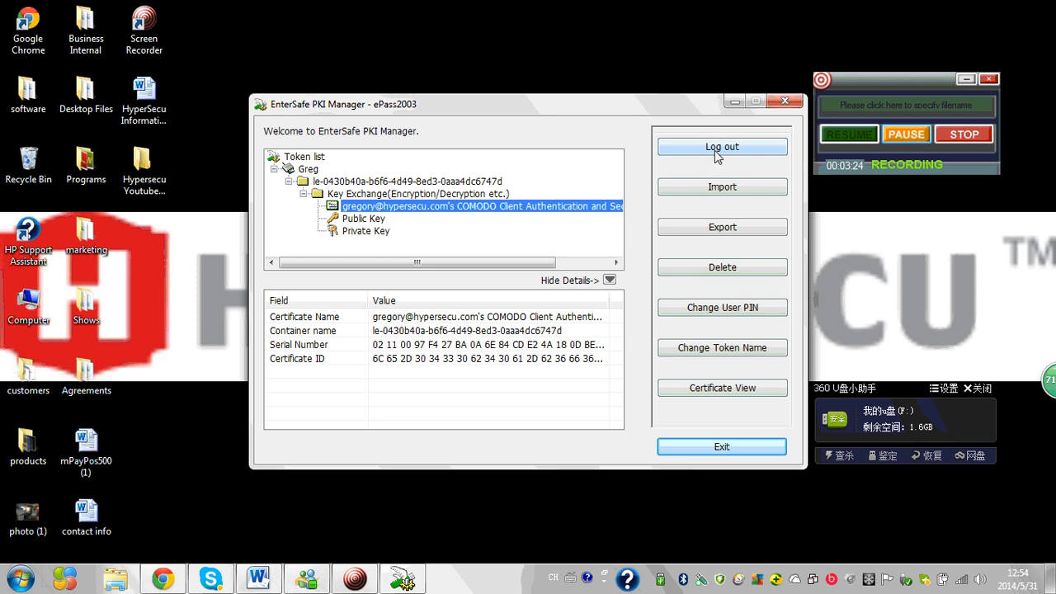